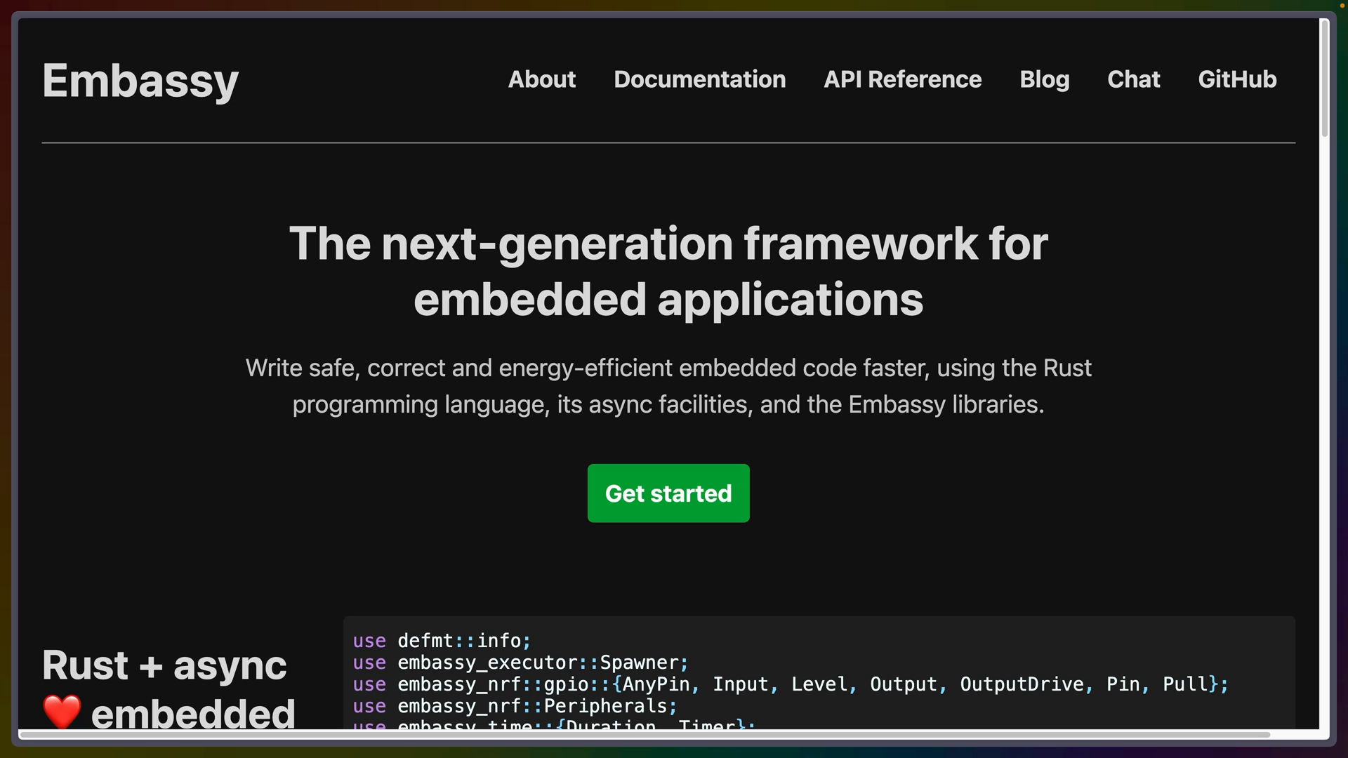
# - Scroll down the Embassy homepage to tour the embedded Rust framework
pyautogui.scroll(-3)
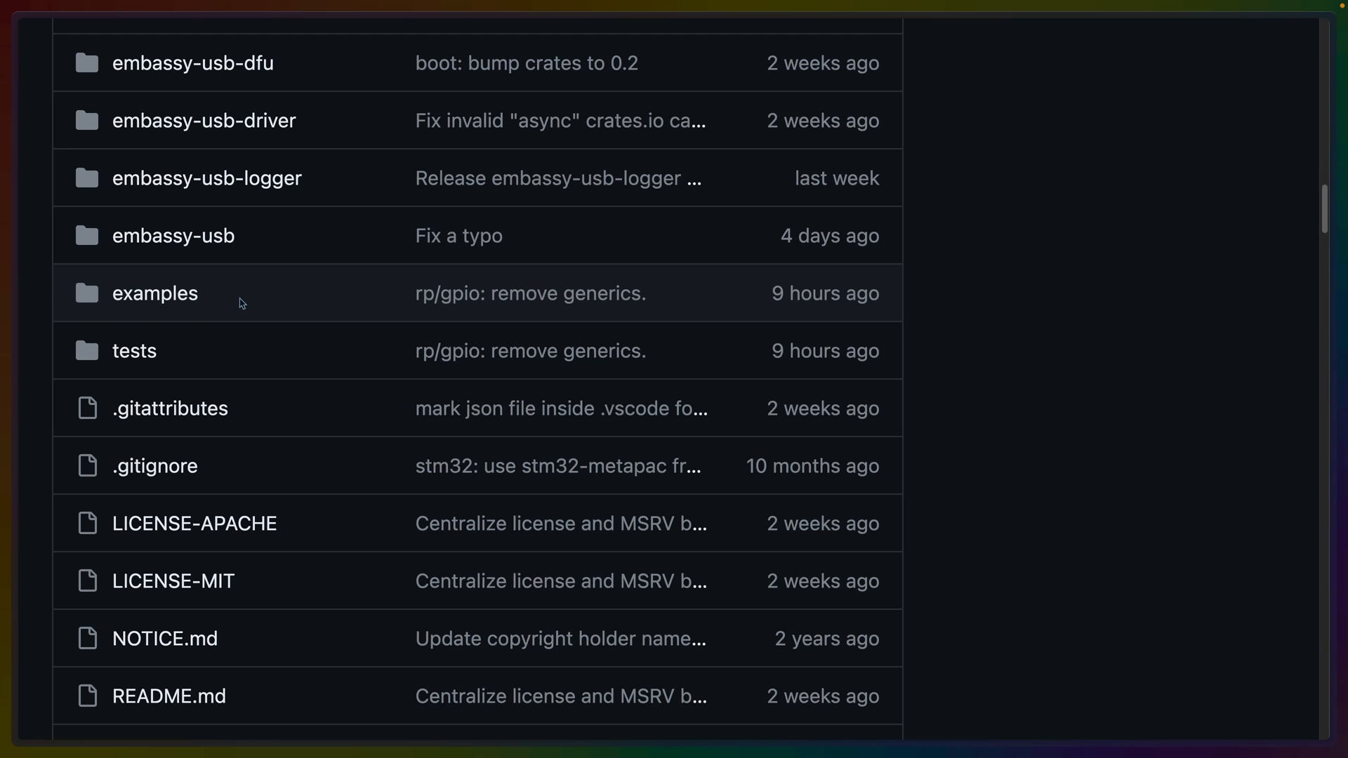
# - Navigate from the examples folder into the rp examples folder of the embassy repo
pyautogui.click(154, 294)
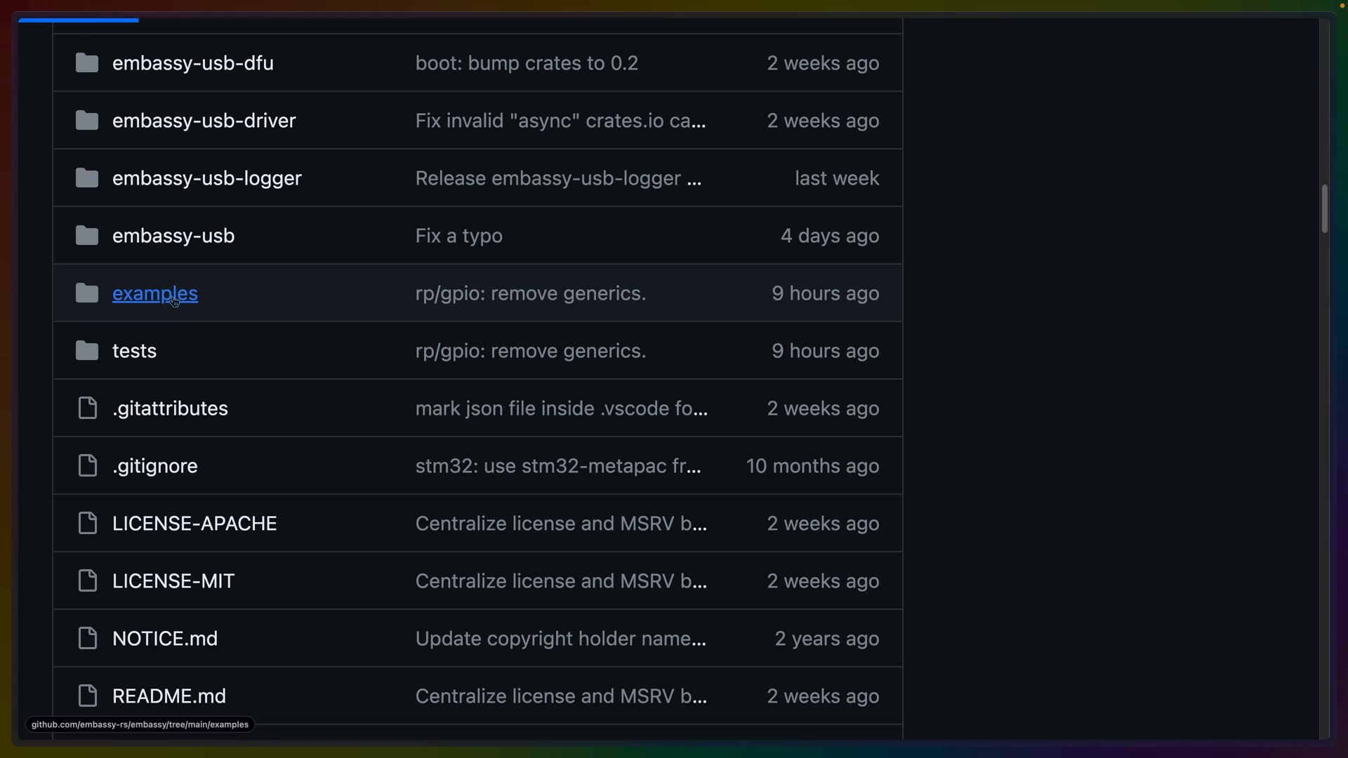
pyautogui.click(154, 294)
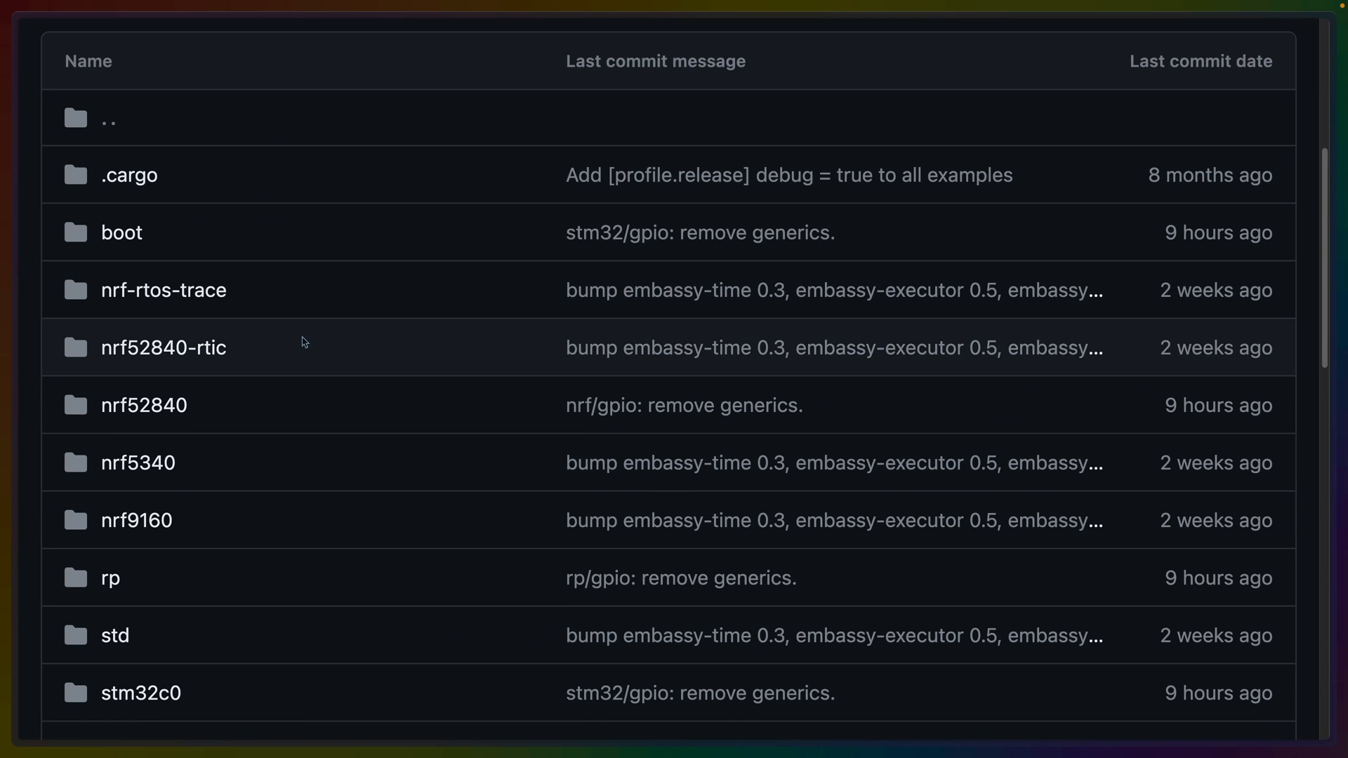
pyautogui.scroll(-3)
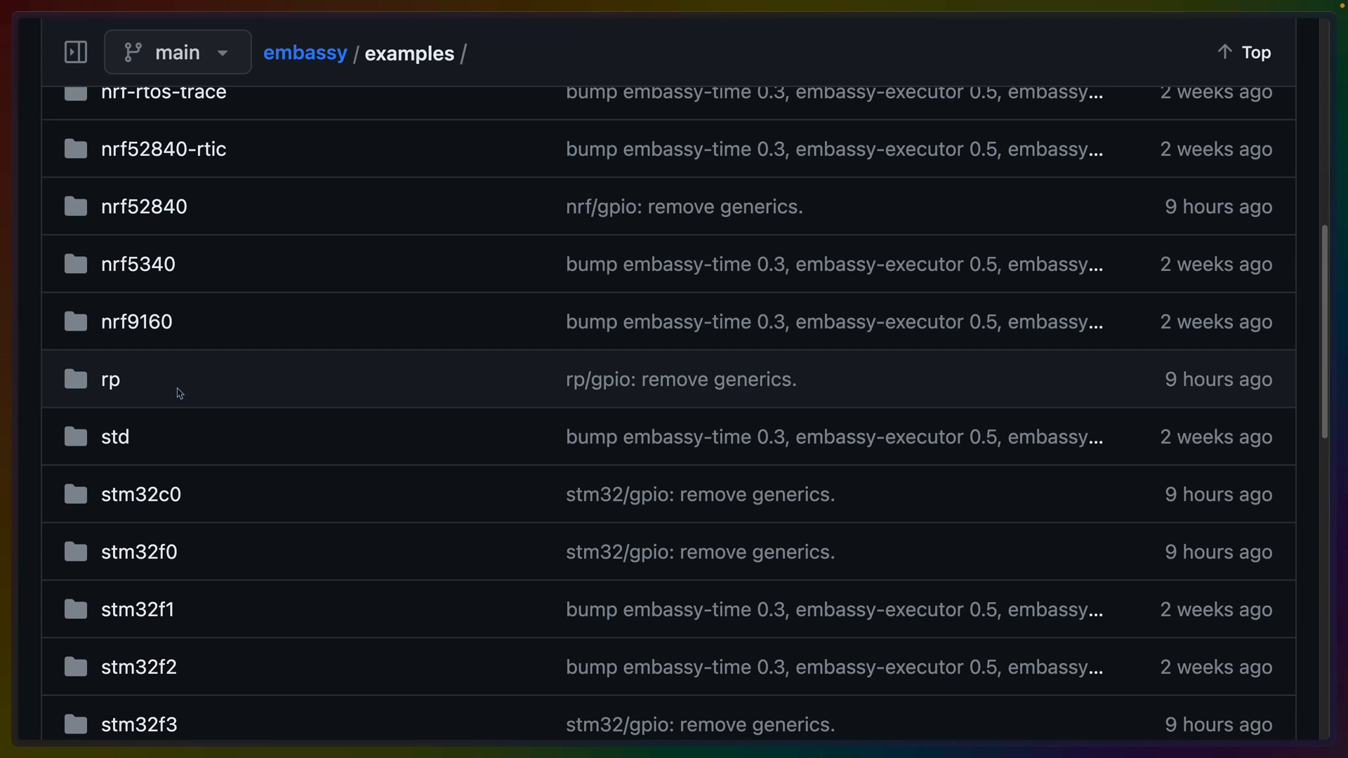
pyautogui.click(111, 379)
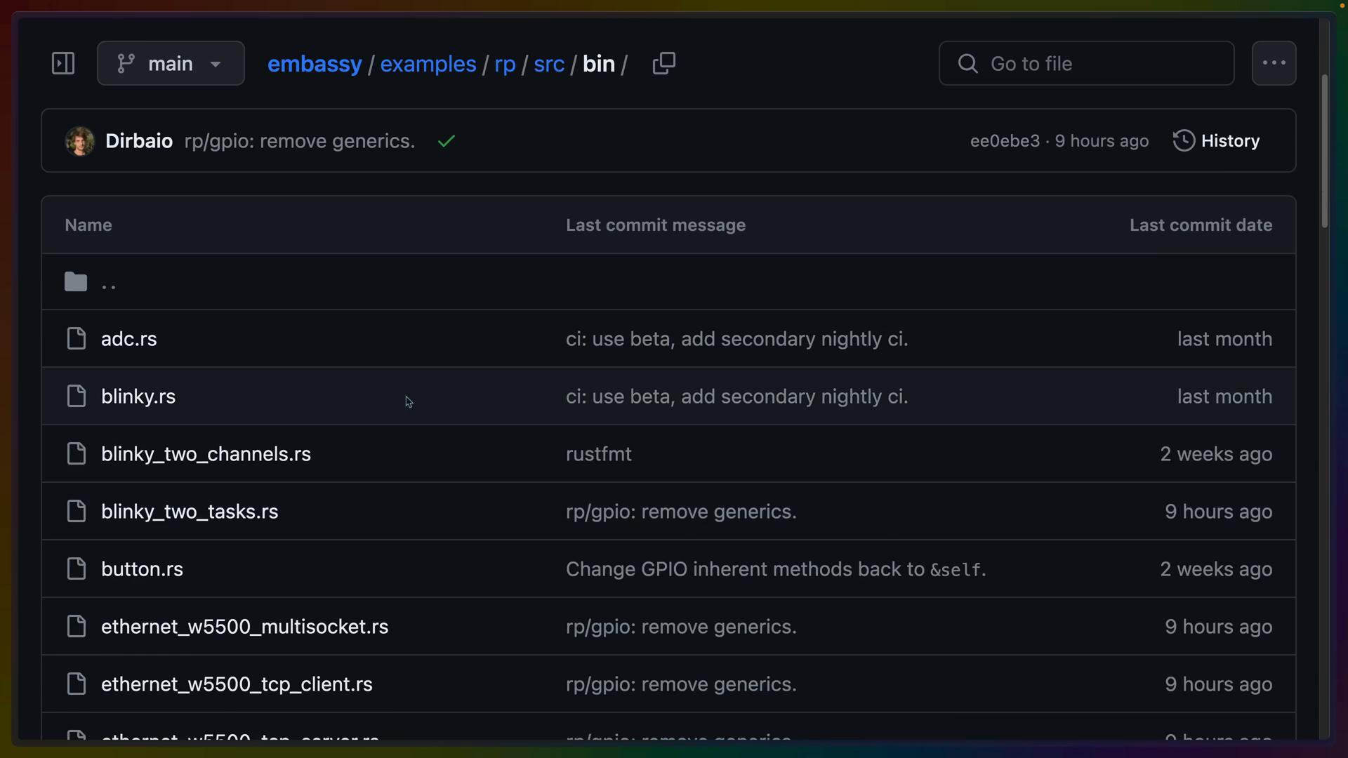
# - Open blinky.rs, scroll its code, highlight the loop's closing lines, then dismiss the references
pyautogui.click(138, 396)
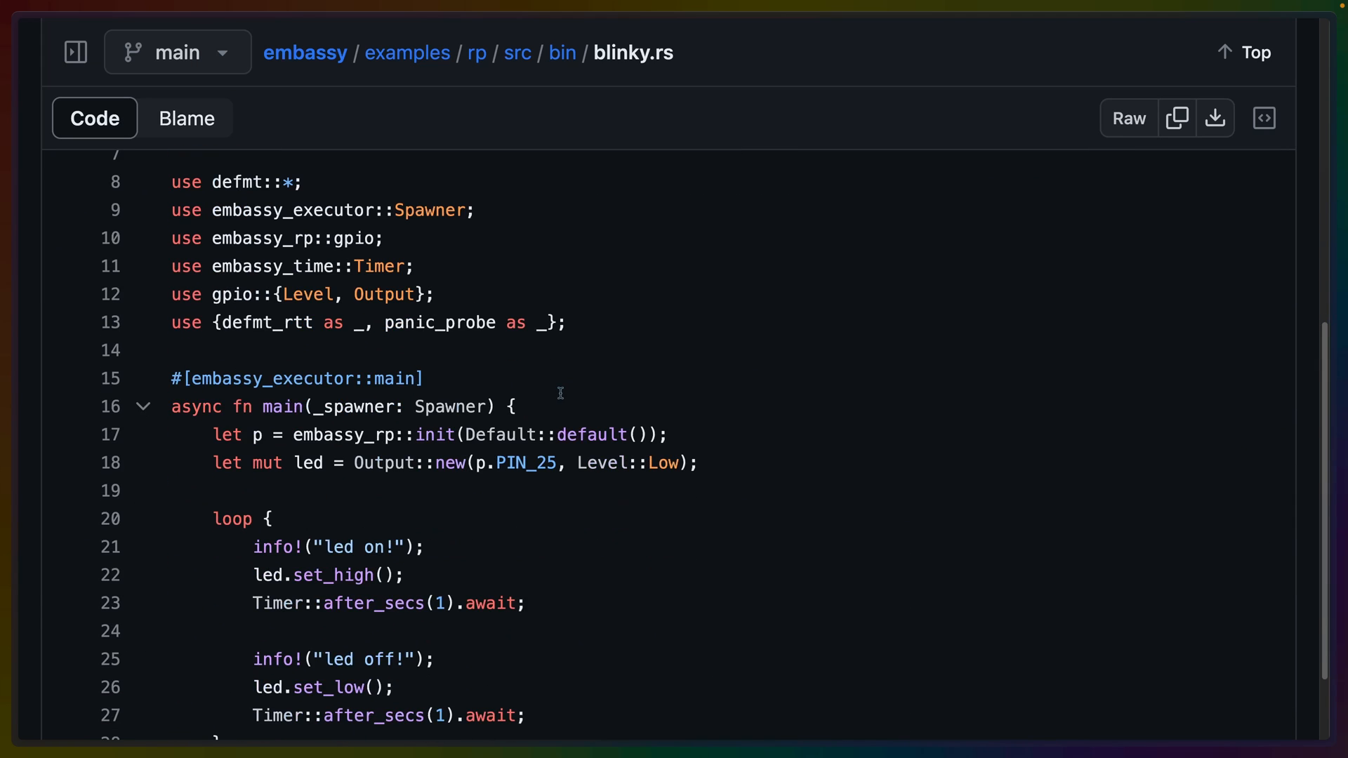
pyautogui.scroll(-3)
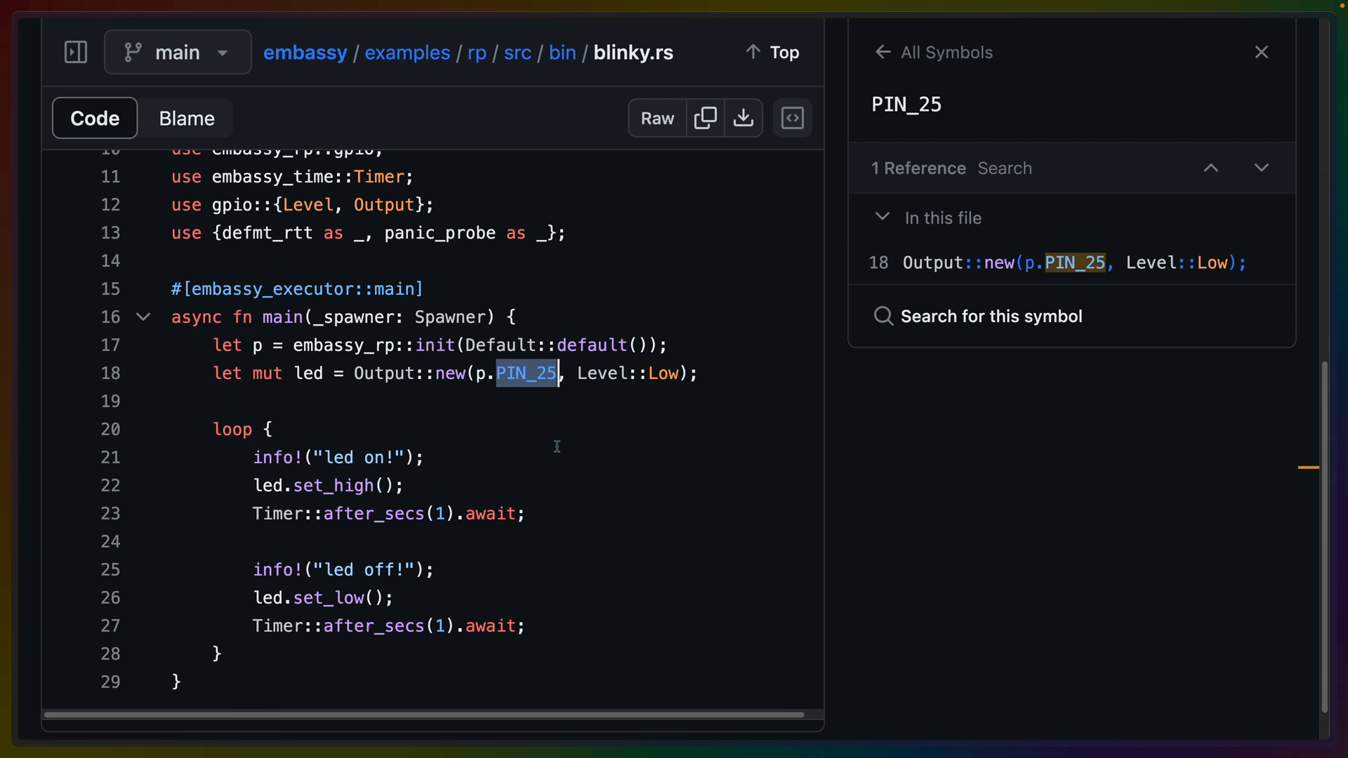
pyautogui.moveTo(566, 429)
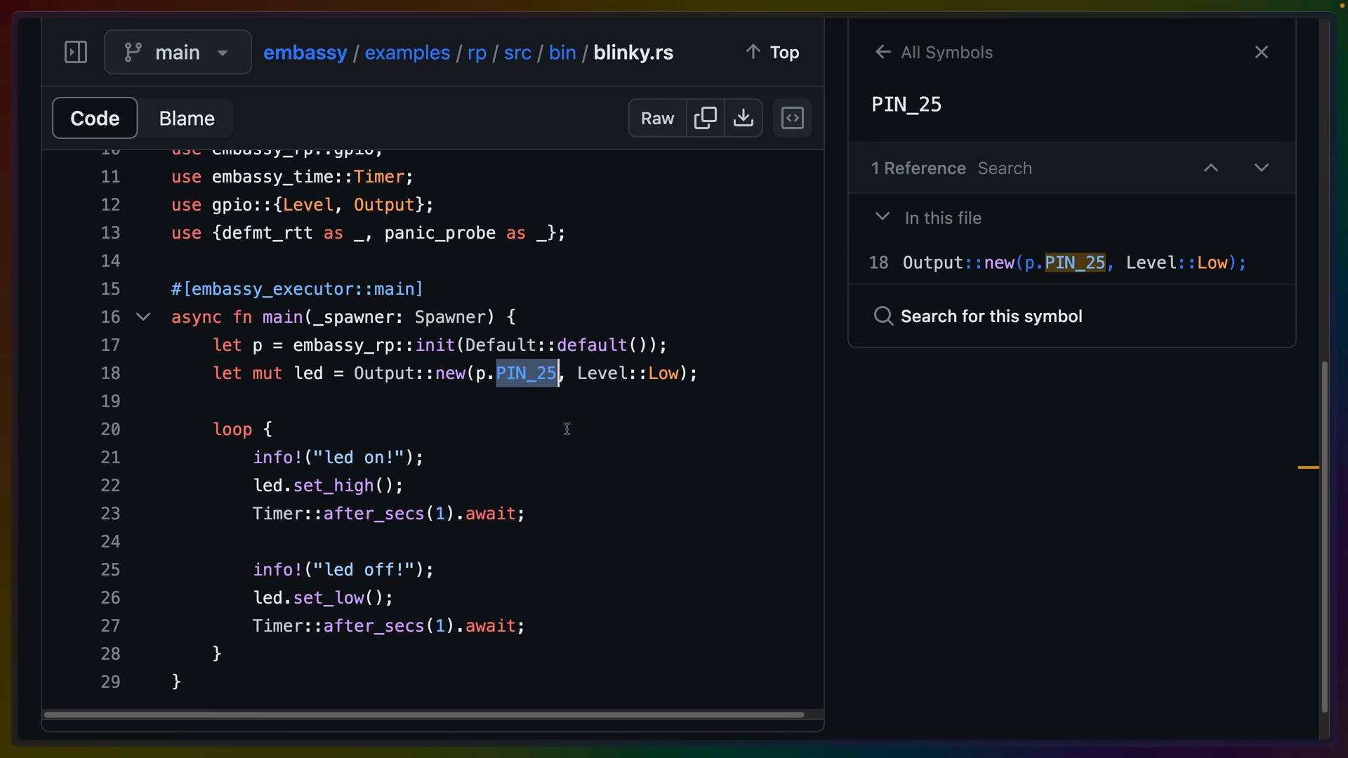
pyautogui.moveTo(244, 513); pyautogui.dragTo(509, 513)
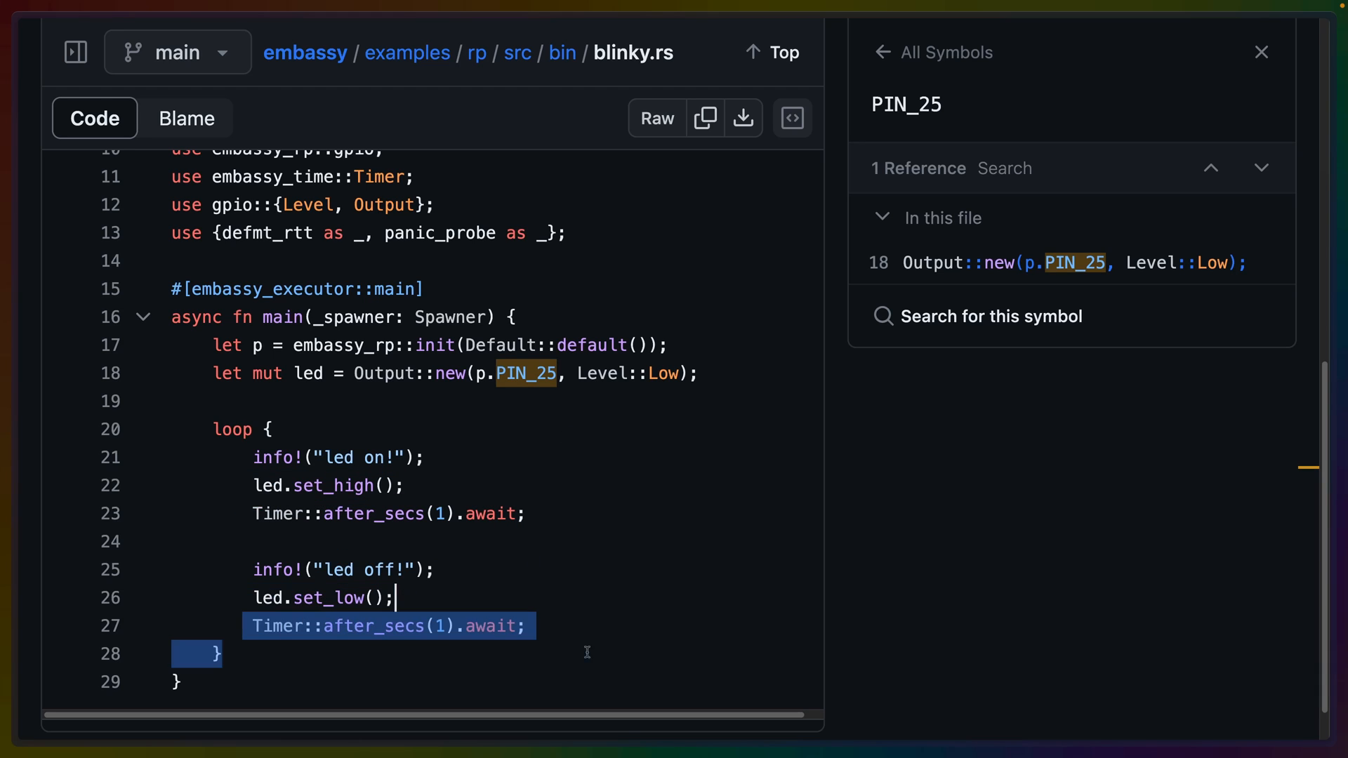
pyautogui.click(1261, 51)
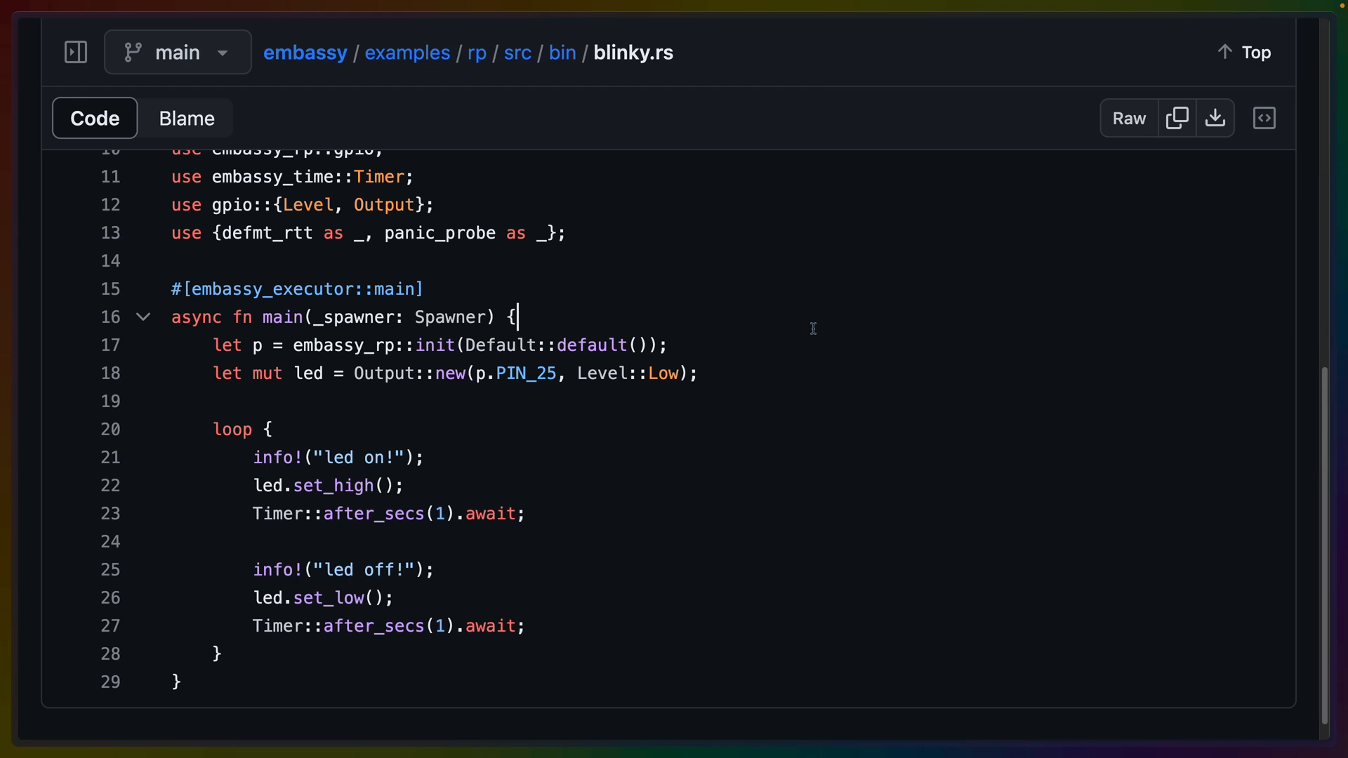